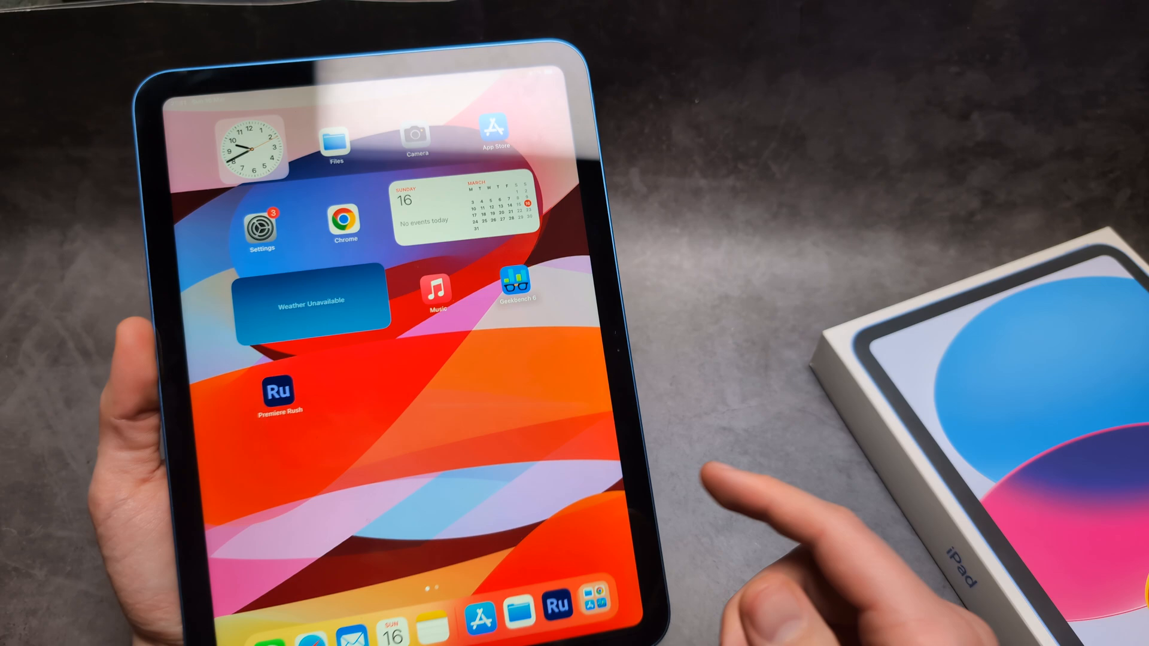
- Search Spotlight for the Files app and launch it
scroll("left", 3)
type("F")
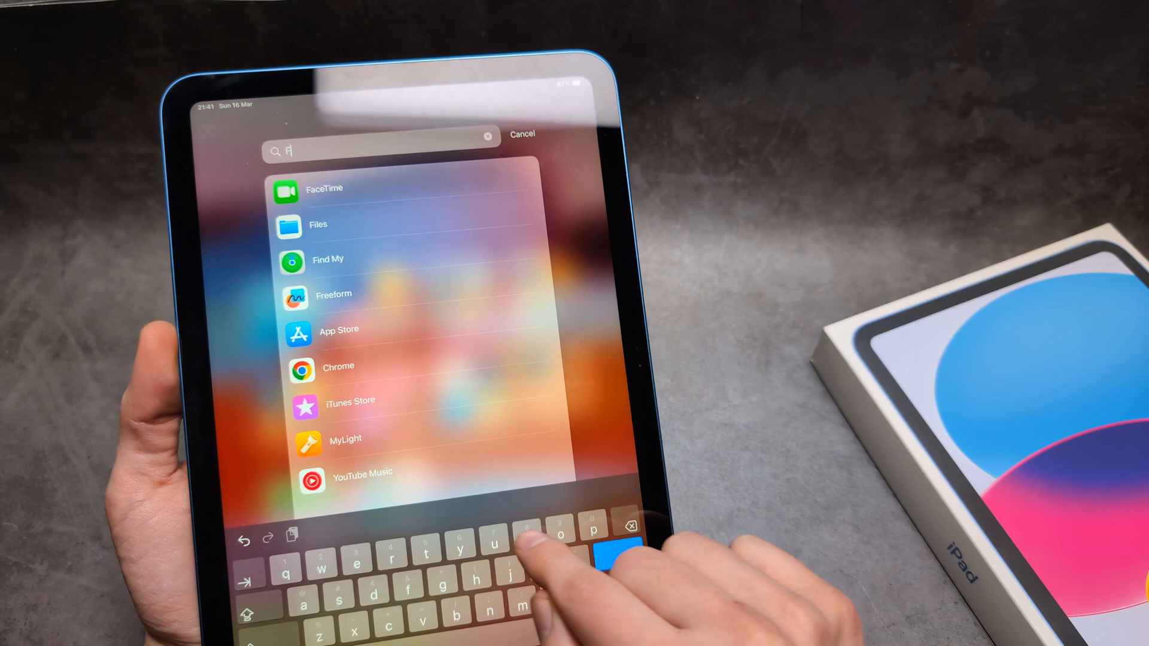
type("l")
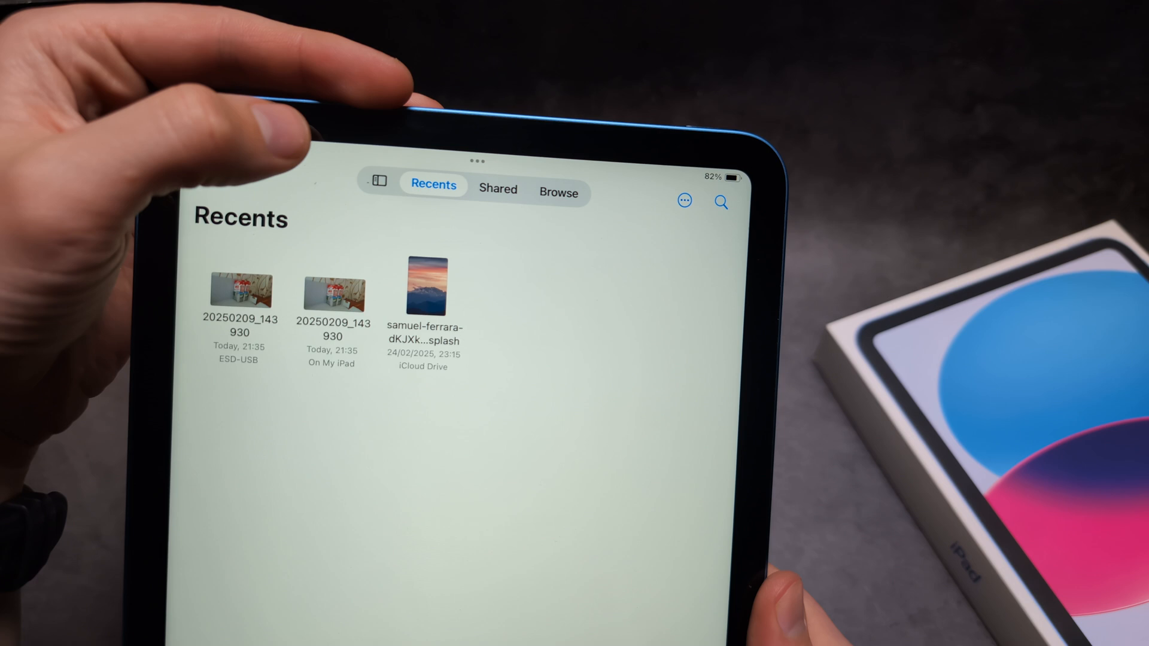
- Browse the ESD-USB drive's photos from the sidebar, then switch to On My iPad
left_click(378, 182)
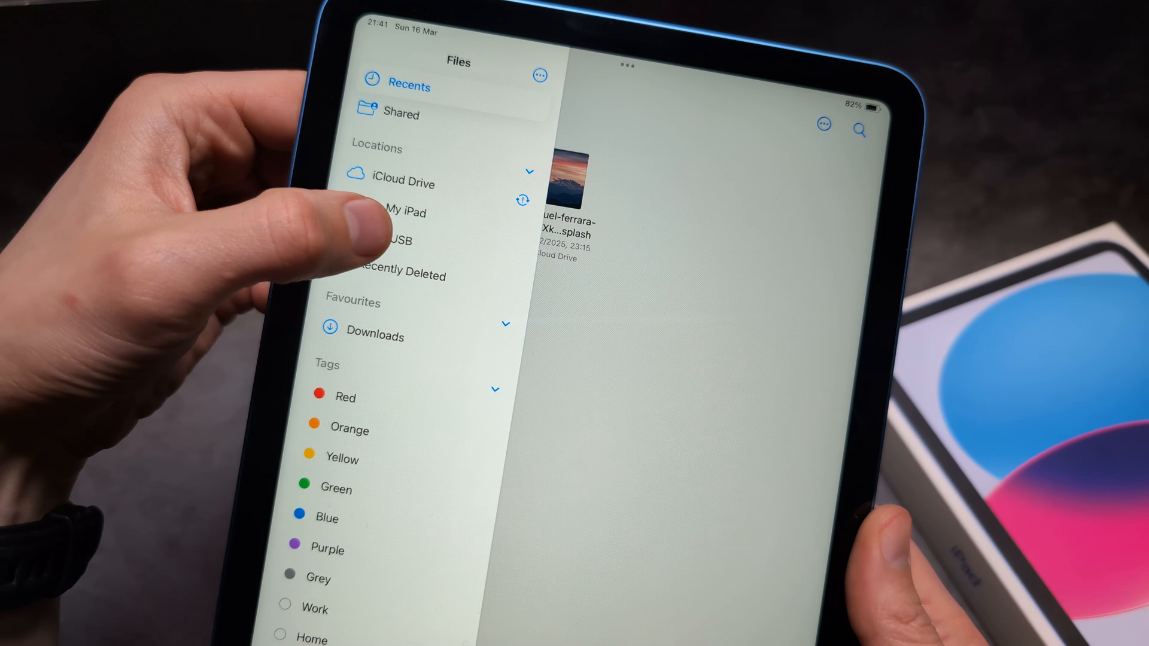
left_click(400, 240)
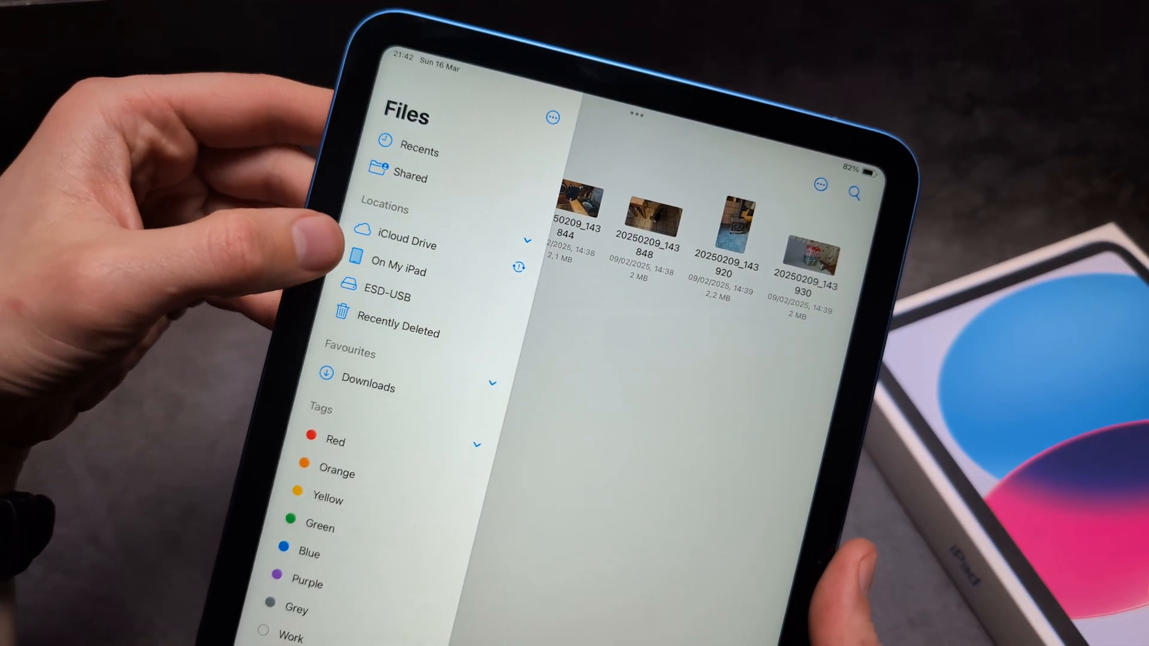
left_click(400, 270)
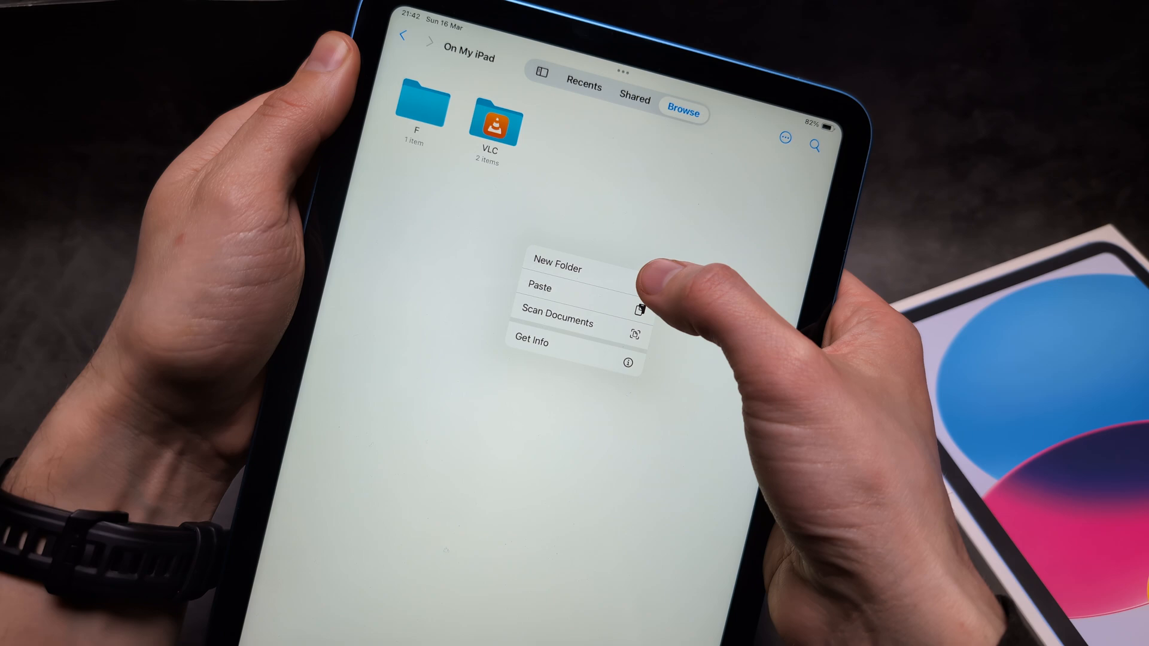
- Create a folder named Got on the iPad and paste the photo inside it
left_click(556, 268)
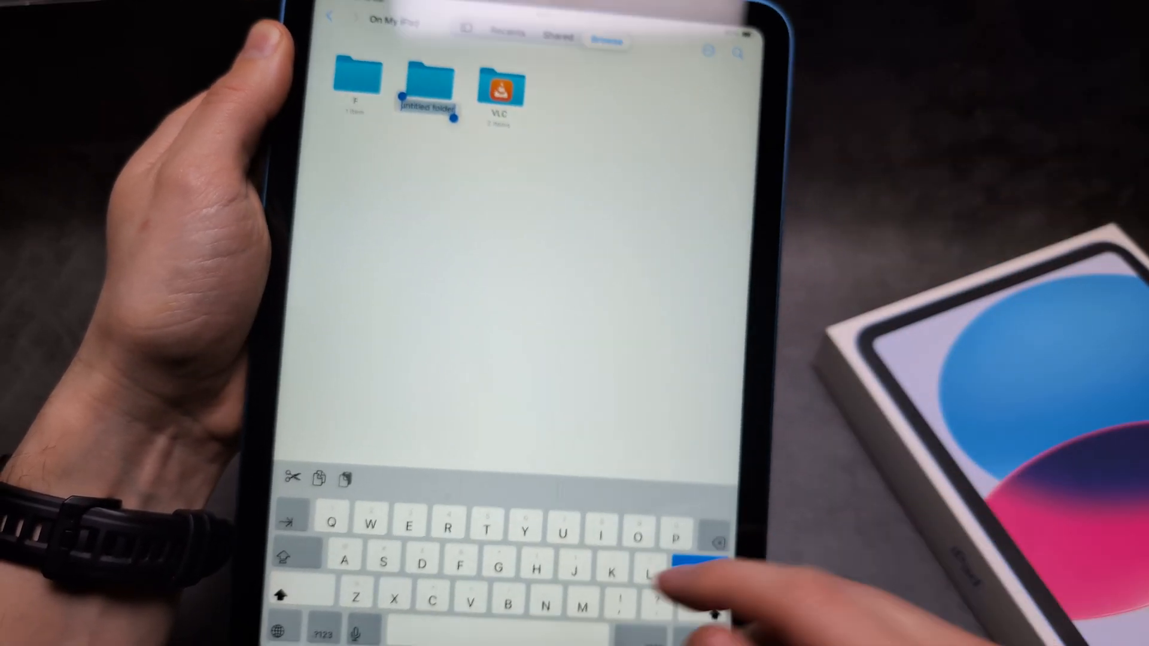
type("Gdg")
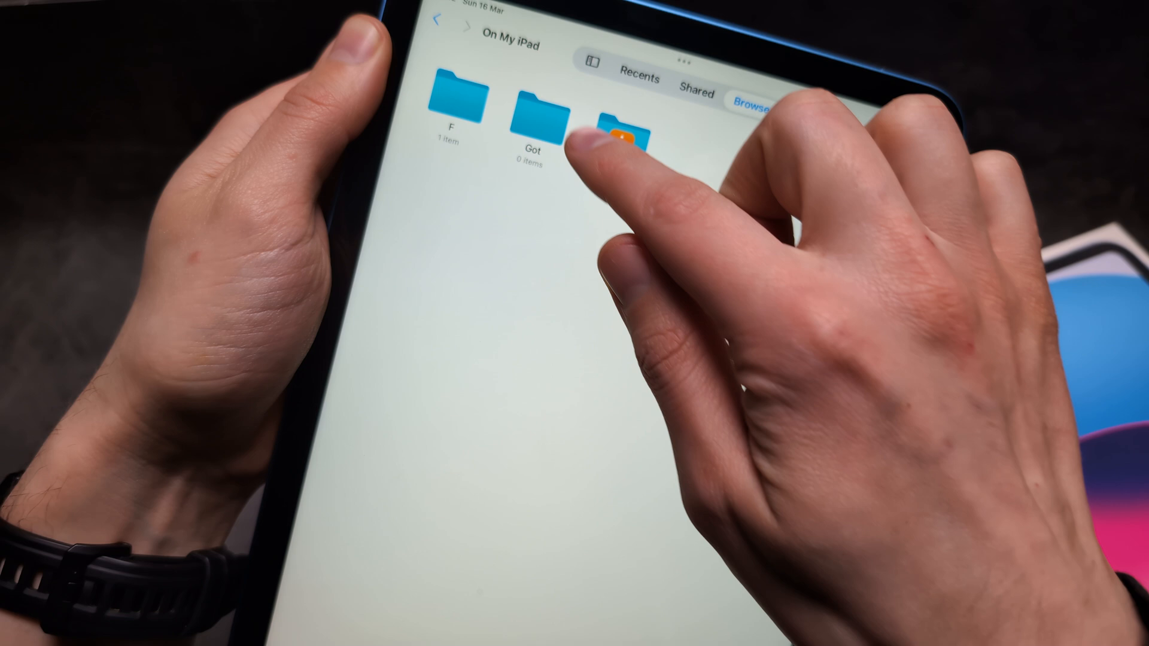
left_click(534, 110)
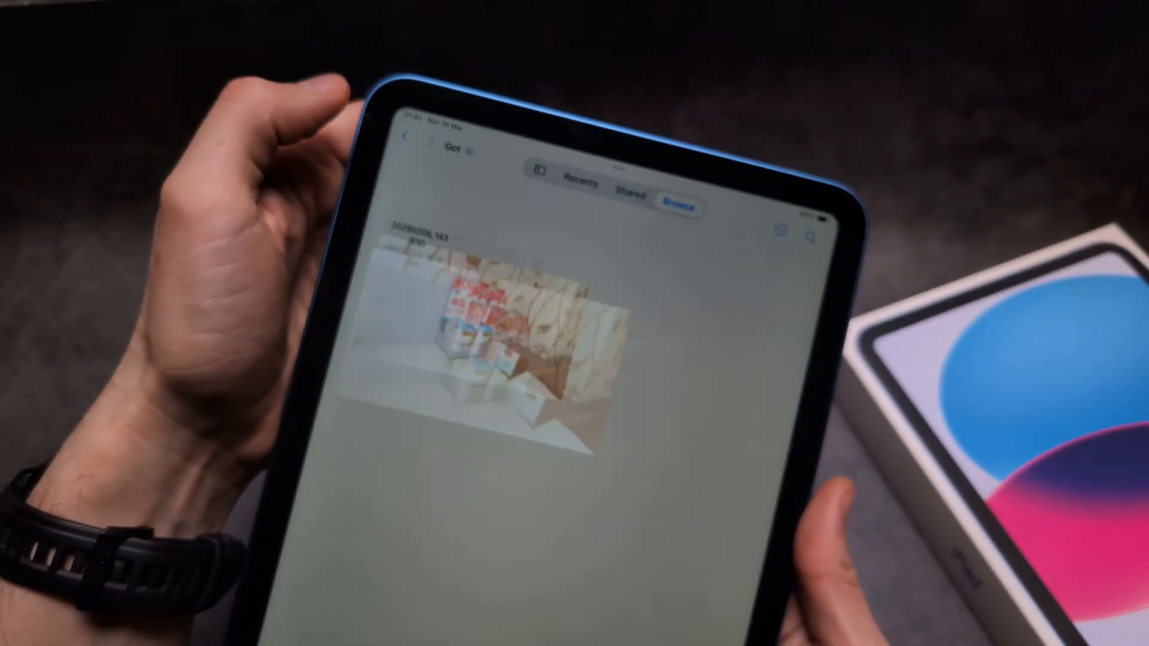
left_click(476, 331)
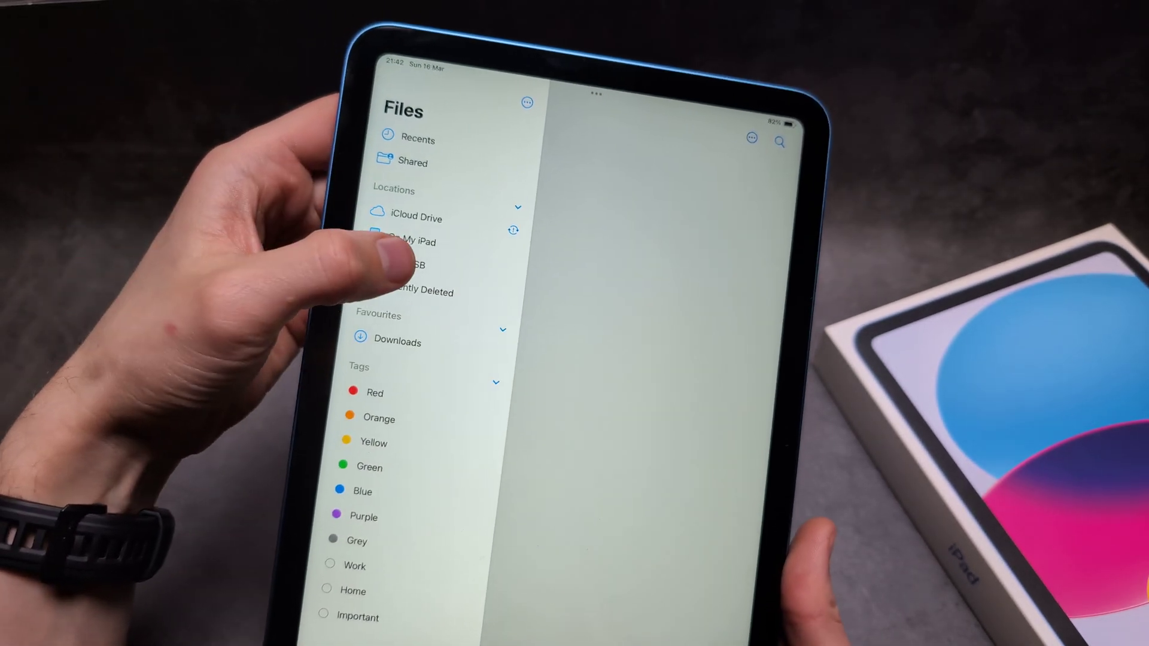
- Paste photo 20250209_143930 onto the ESD-USB drive beside its two folders
left_click(414, 266)
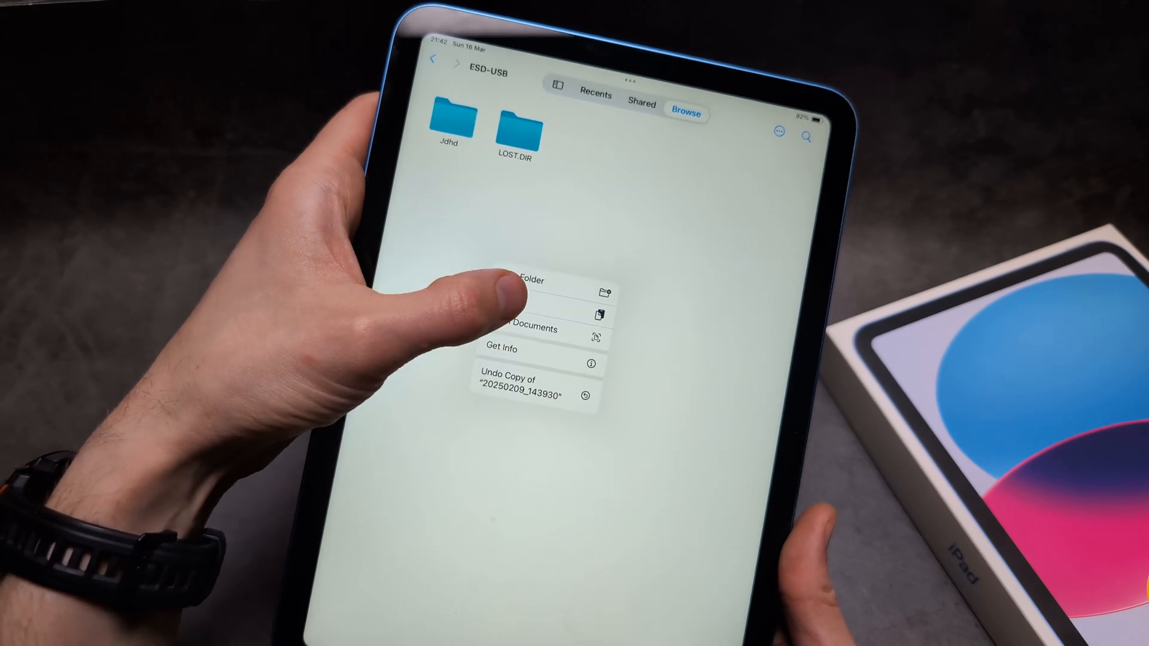
left_click(518, 380)
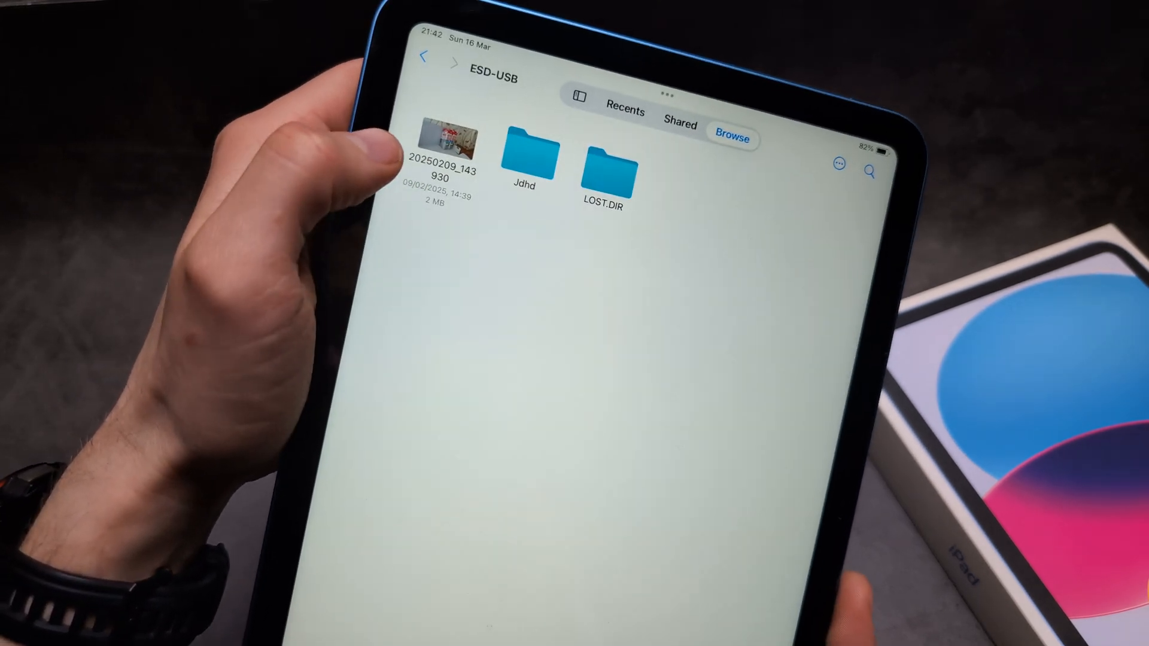